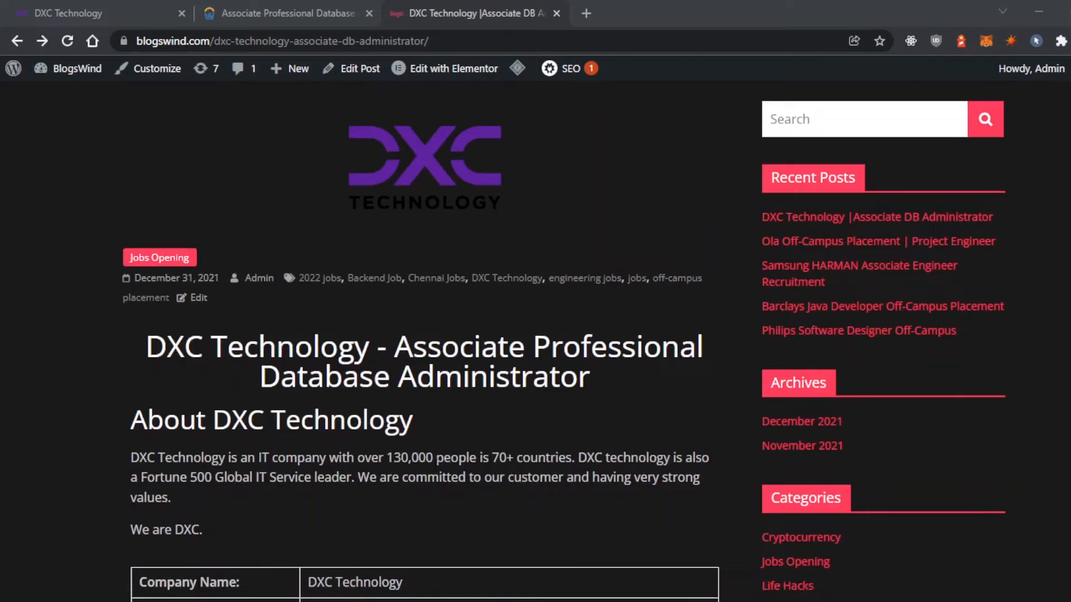
# - Switch from the BlogsWind post to the official DXC Workday listing for Associate Professional Database Administrator
pyautogui.scroll(-3)
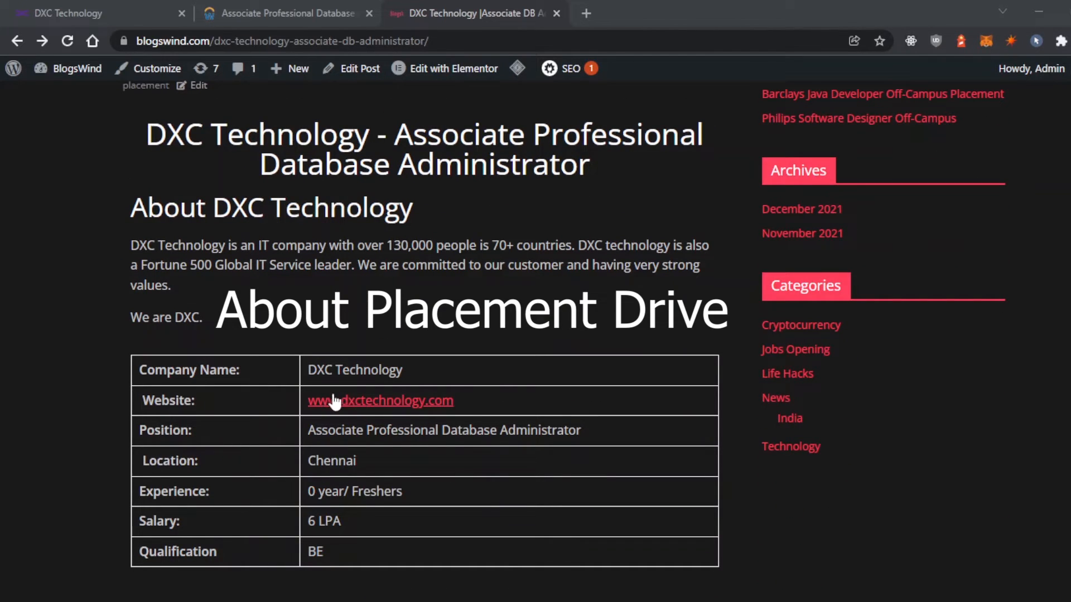
pyautogui.moveTo(412, 400)
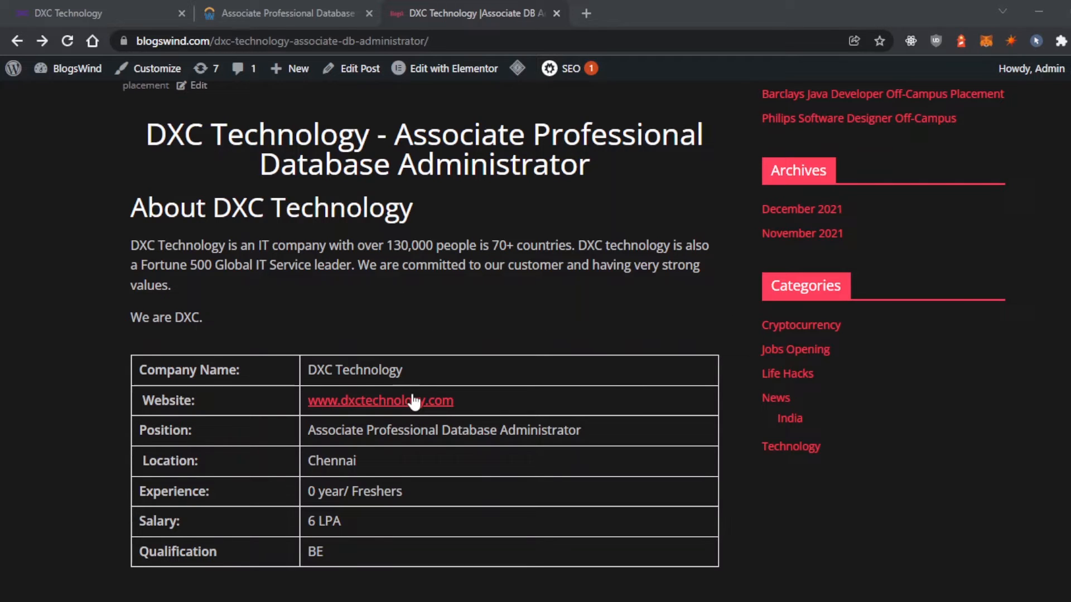
pyautogui.moveTo(381, 462)
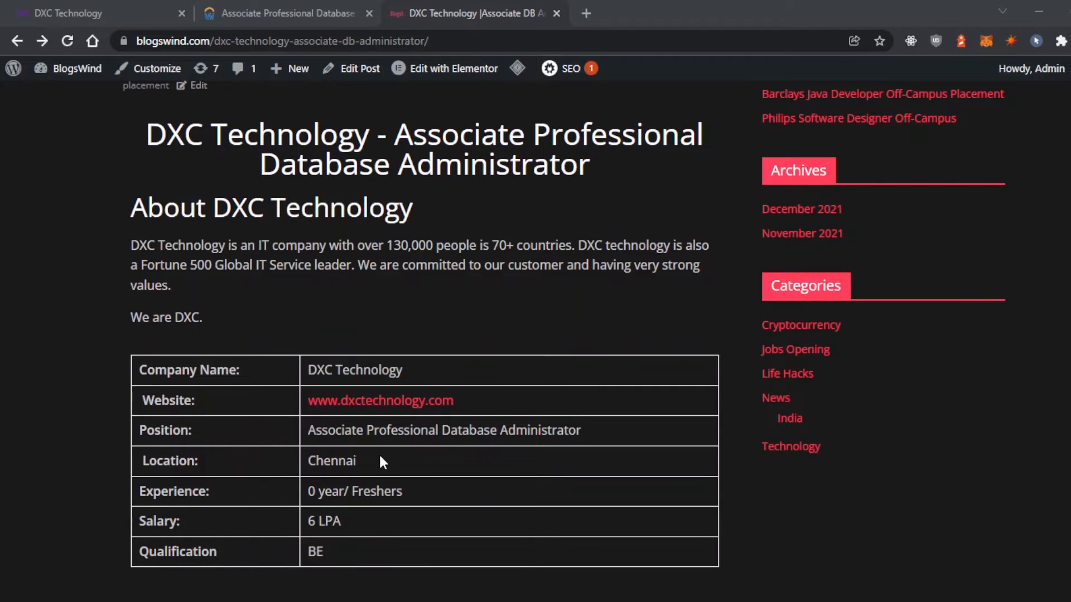
pyautogui.scroll(-3)
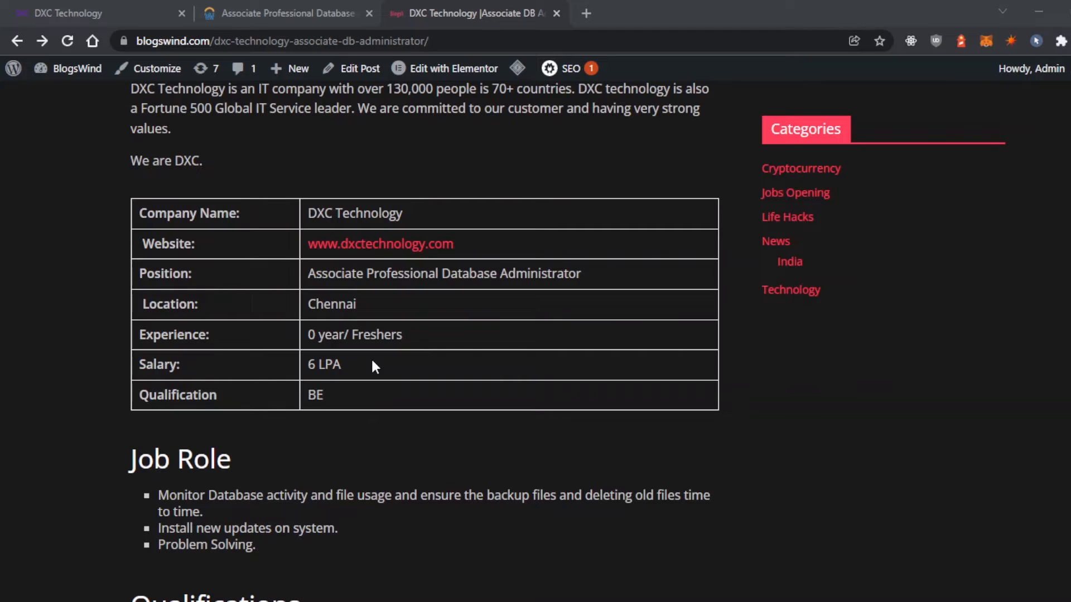
pyautogui.scroll(-3)
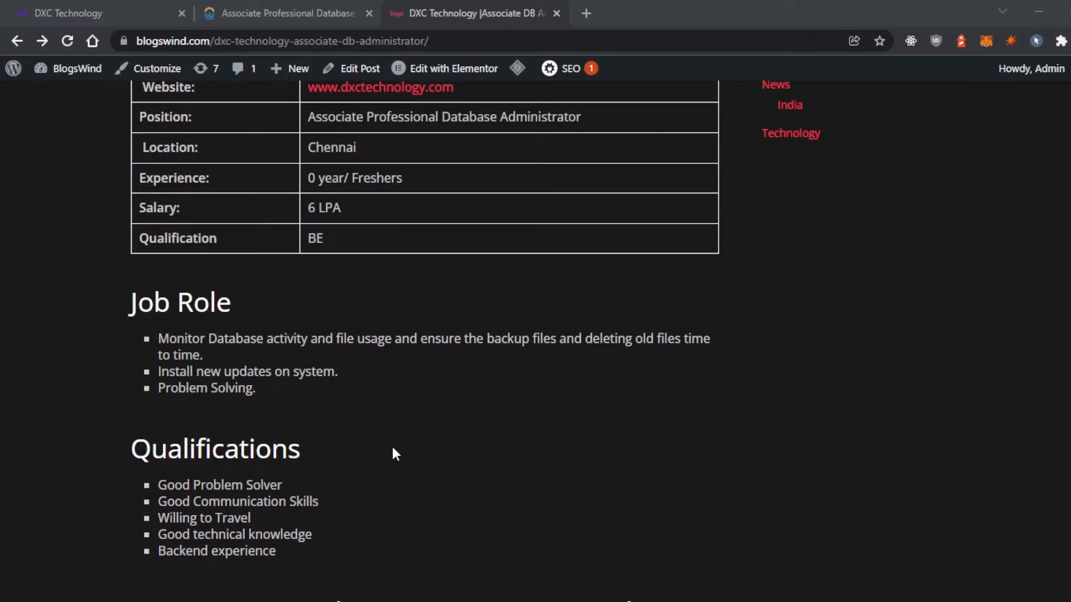
pyautogui.click(290, 12)
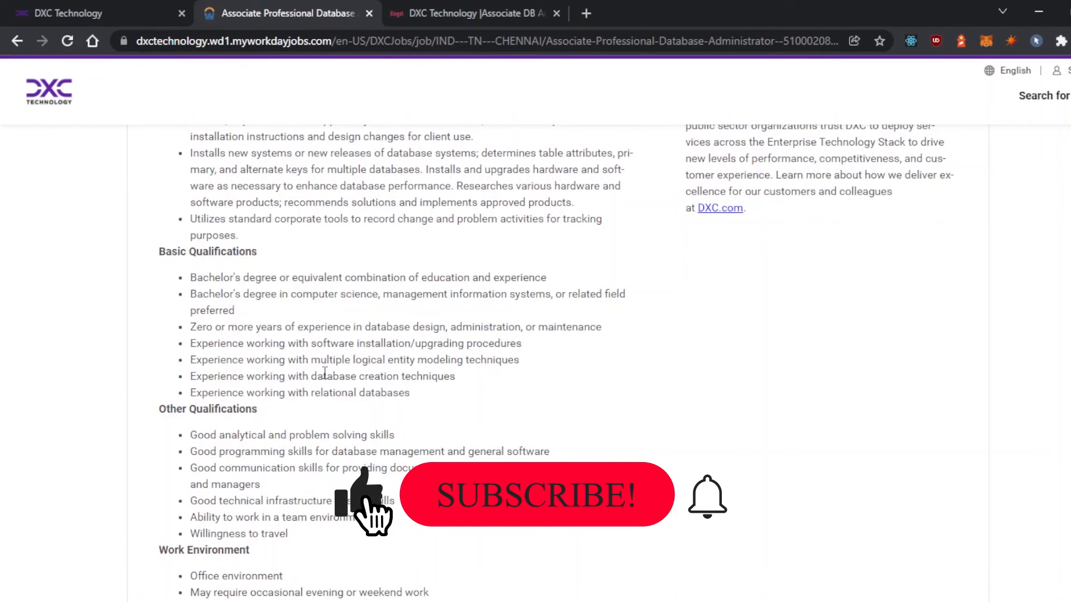
pyautogui.click(539, 495)
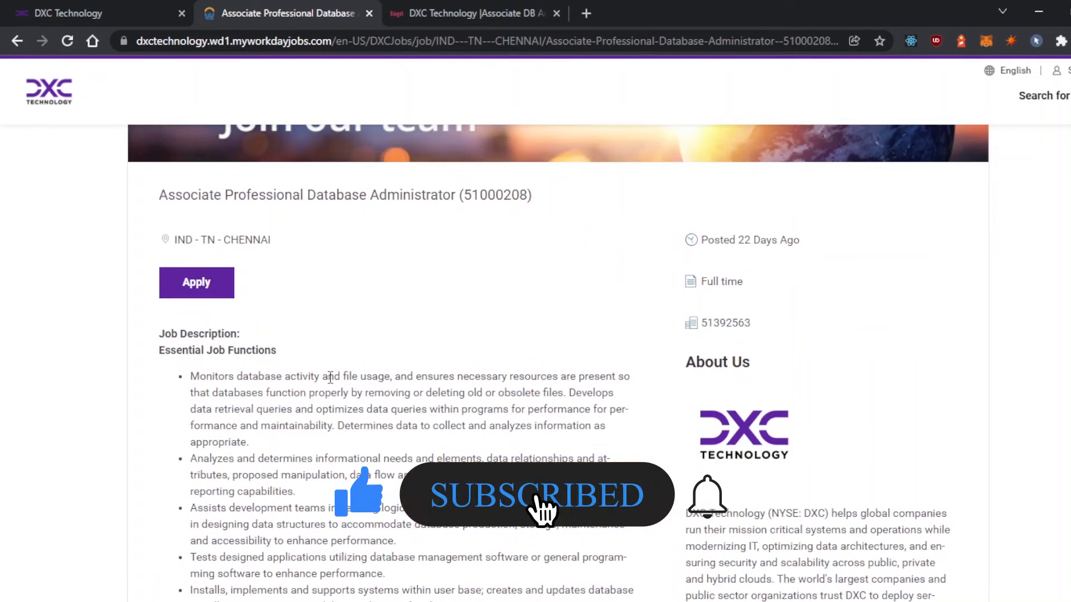
# - Scroll the Workday job description down to the Basic and Other Qualifications, including willingness to travel
pyautogui.scroll(-3)
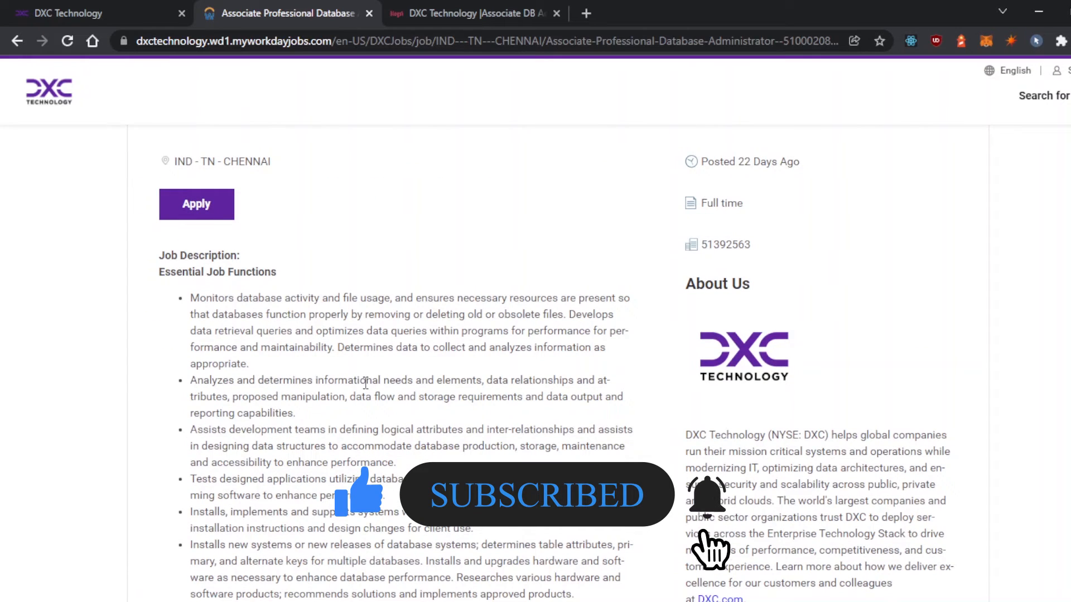
pyautogui.scroll(-3)
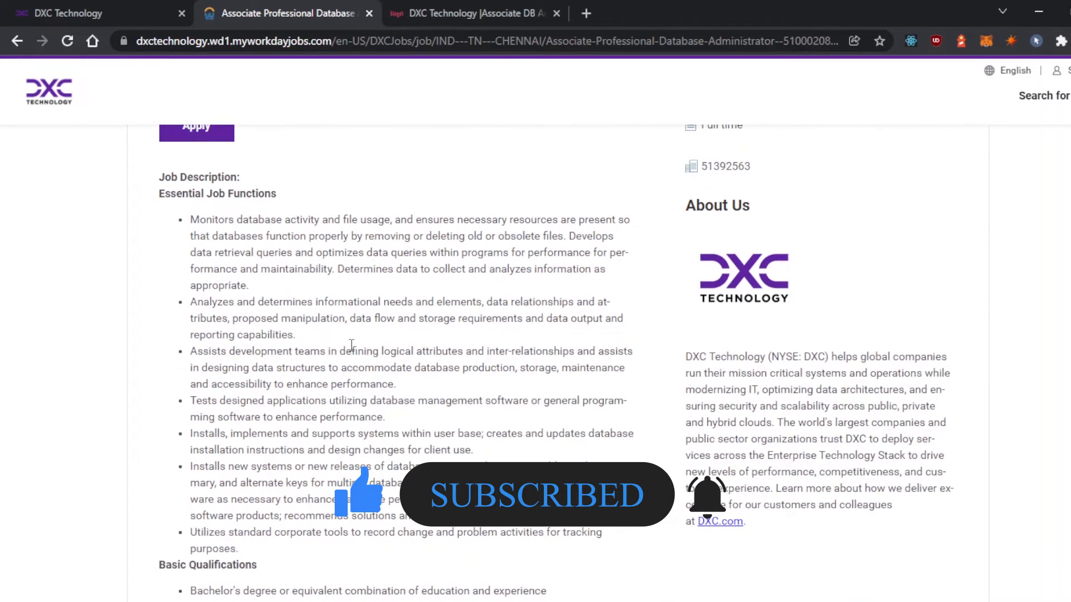
pyautogui.scroll(-3)
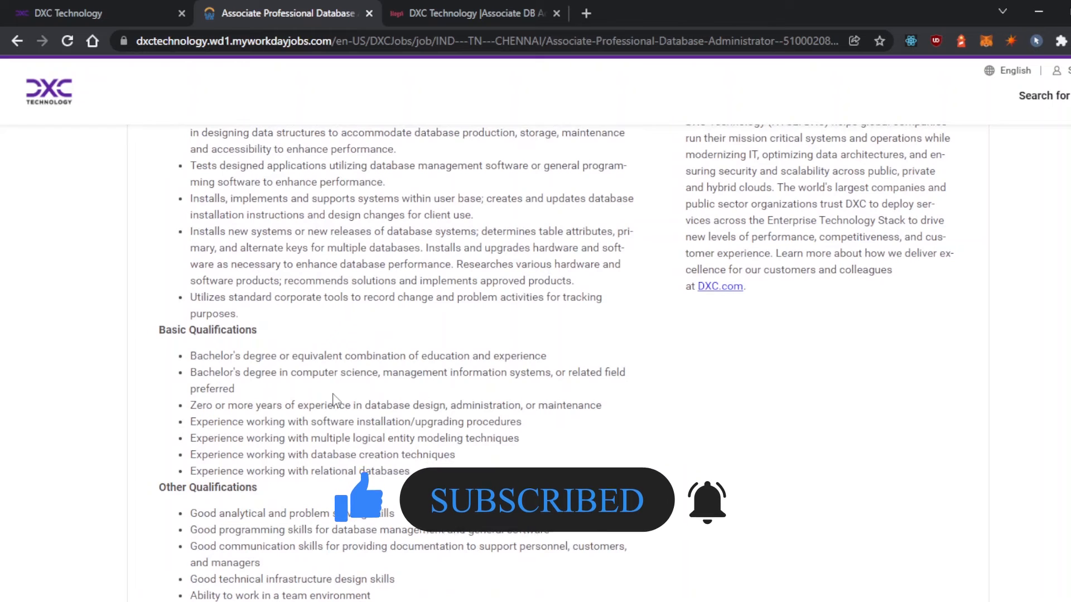
pyautogui.scroll(-3)
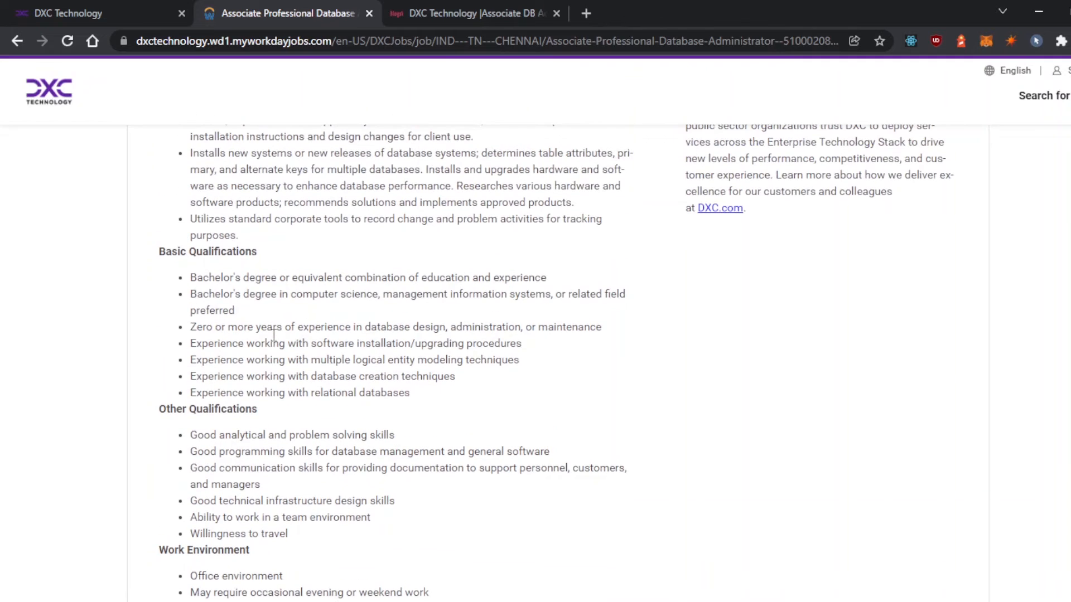
pyautogui.moveTo(425, 465)
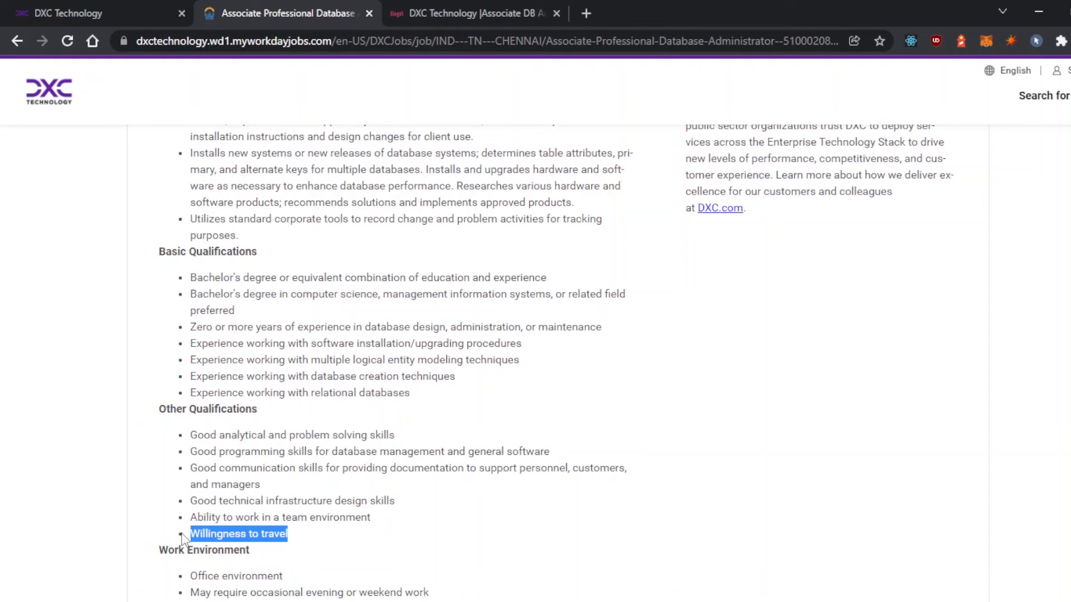
# - Return to the BlogsWind post and scroll to the Join us on Telegram and How to Apply section
pyautogui.click(476, 12)
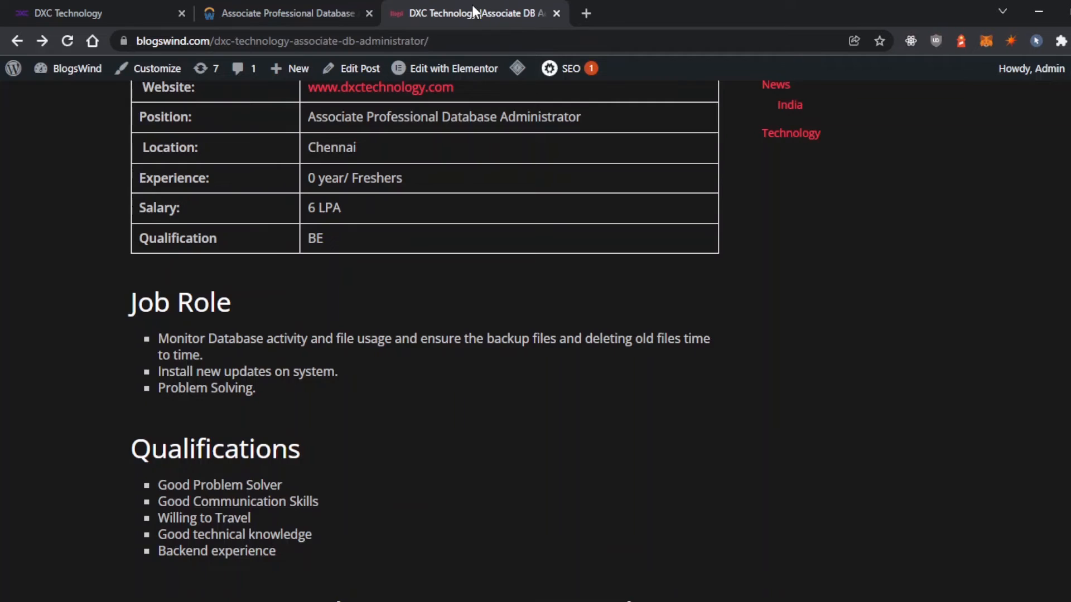
pyautogui.scroll(-3)
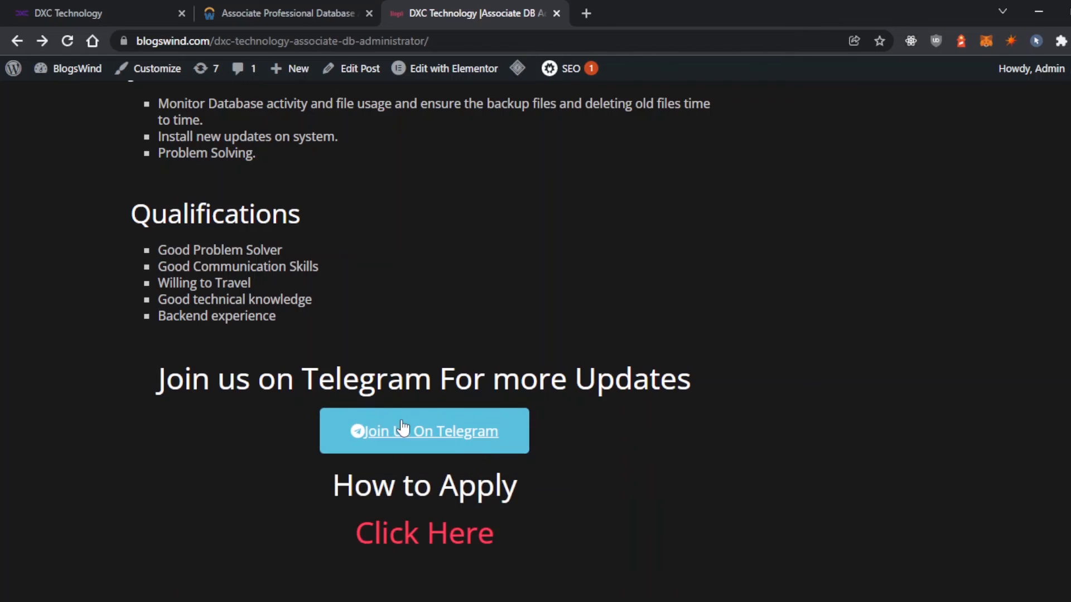
pyautogui.moveTo(427, 437)
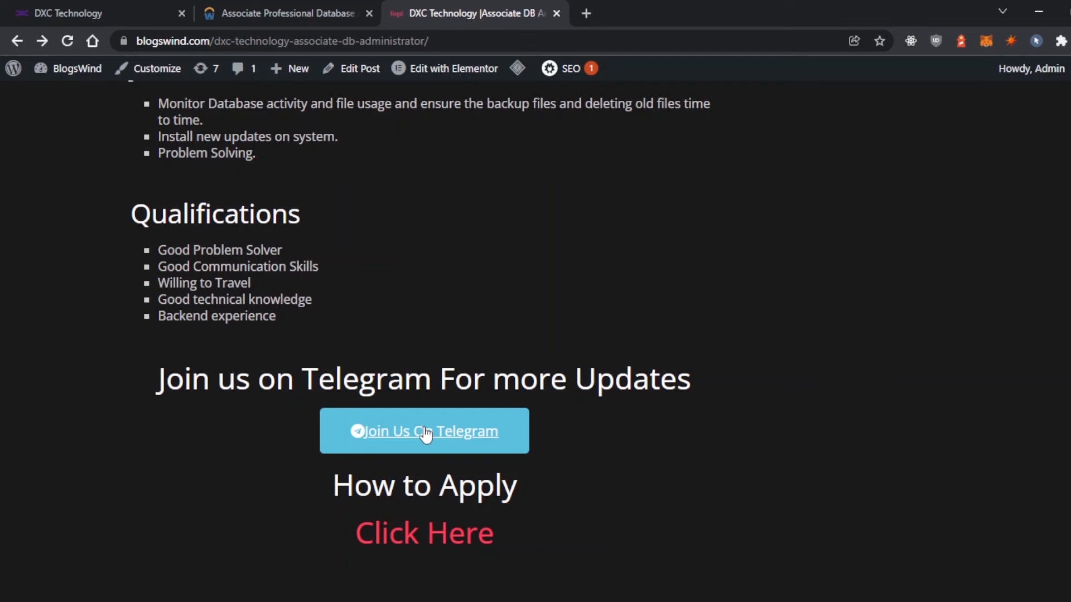
pyautogui.moveTo(649, 406)
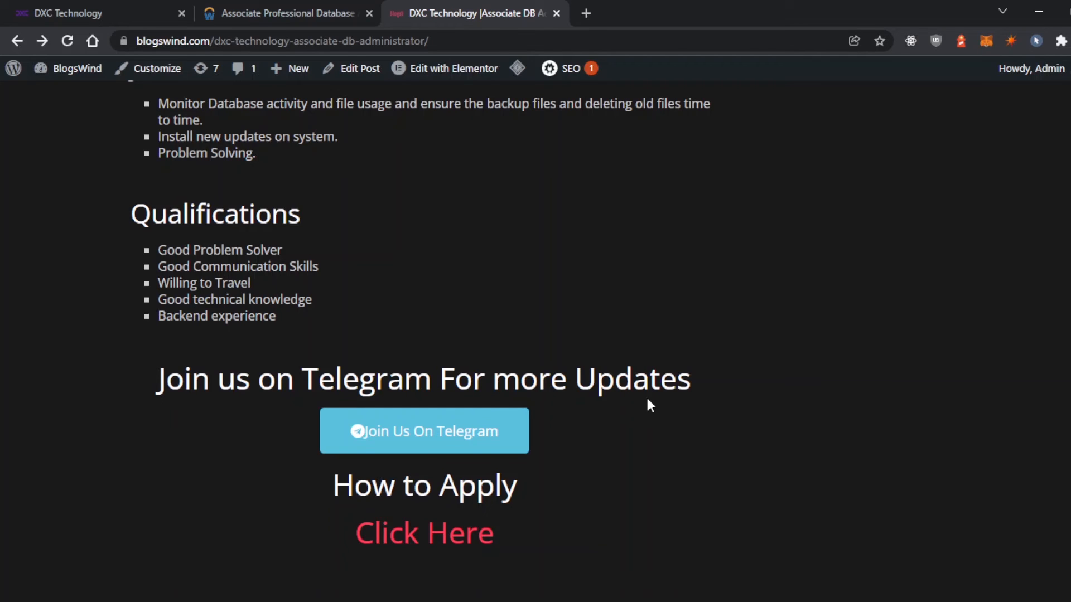
pyautogui.moveTo(362, 58)
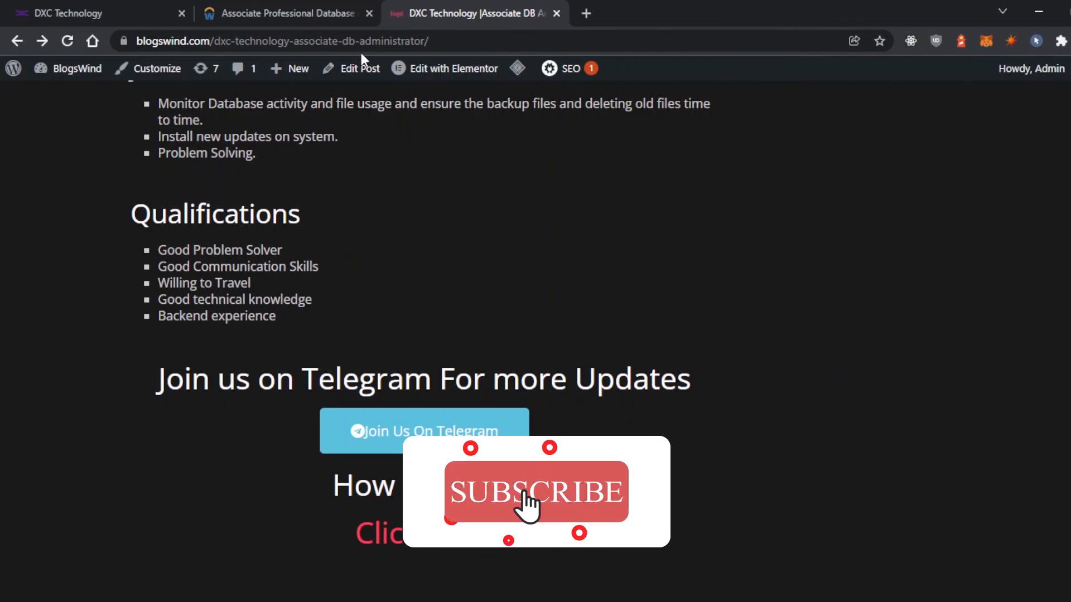
pyautogui.click(531, 493)
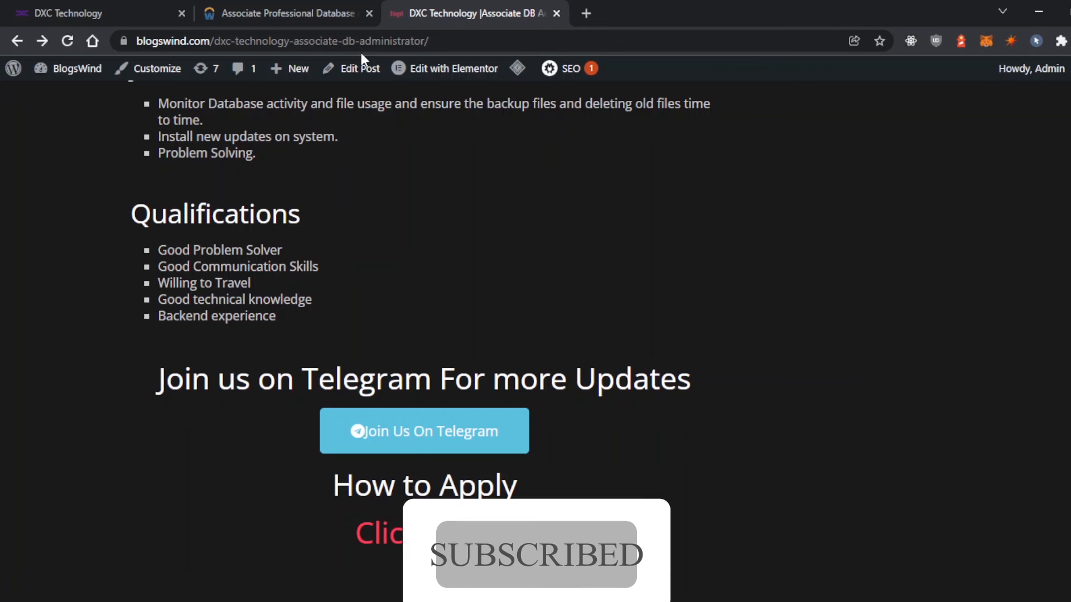